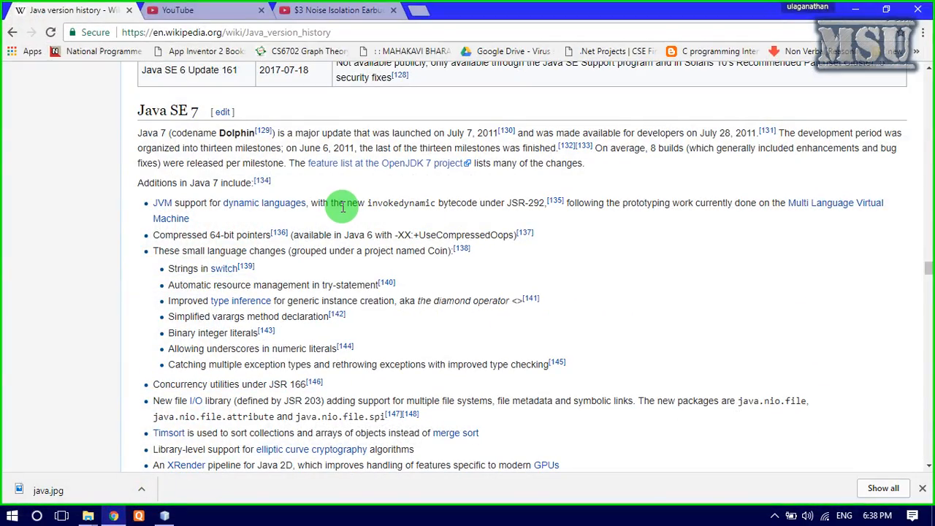
Scroll the Java version history article past the Java 7 and 8 tables to Java SE 9
scroll(down, 3)
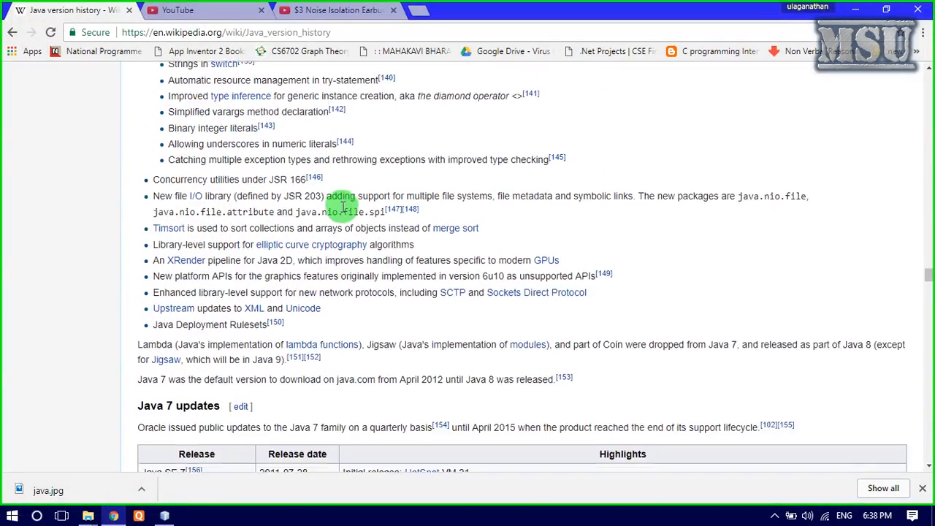
scroll(down, 3)
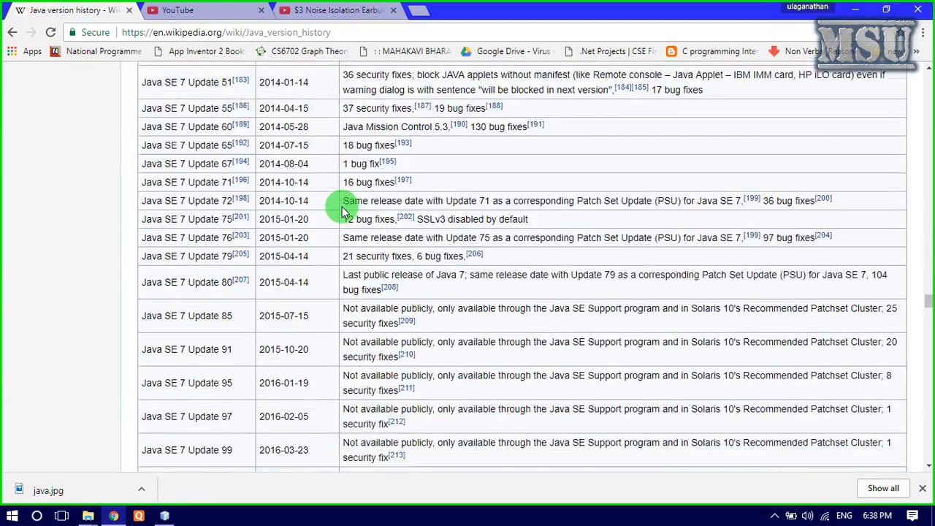
scroll(down, 3)
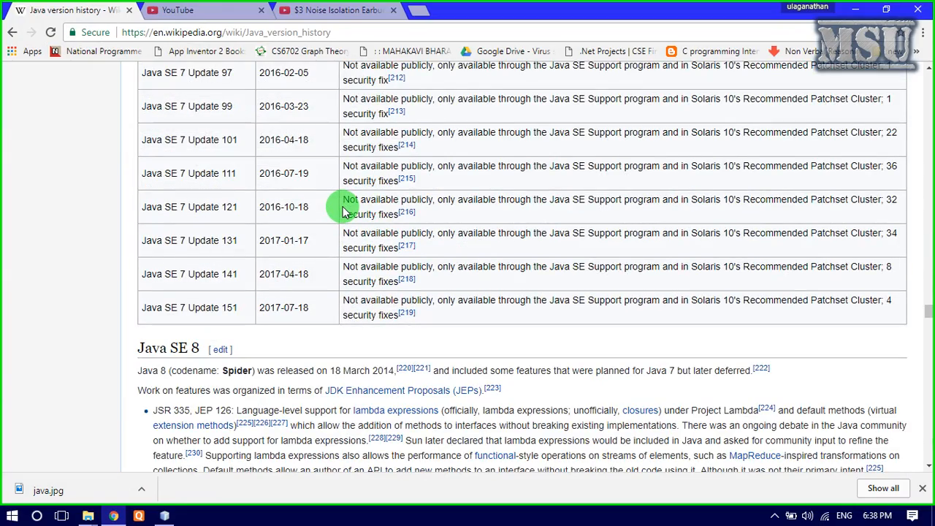
scroll(down, 3)
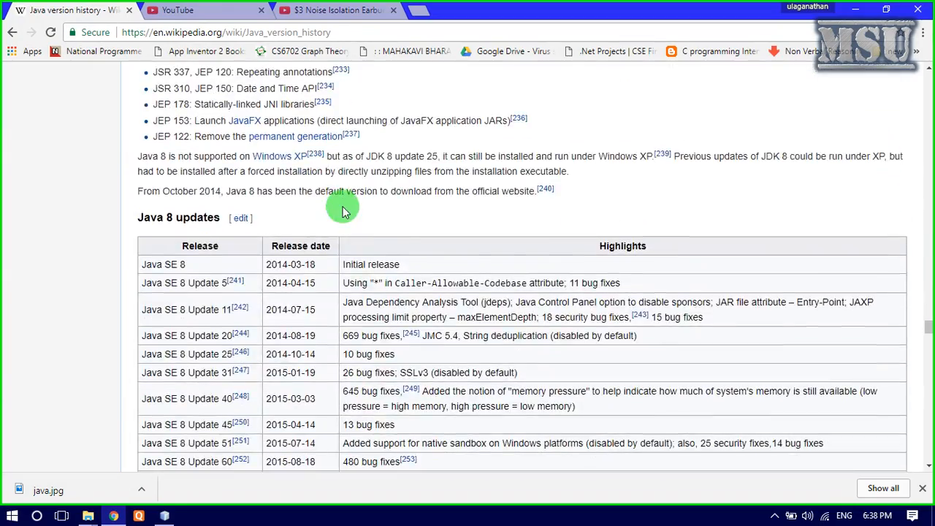
scroll(down, 3)
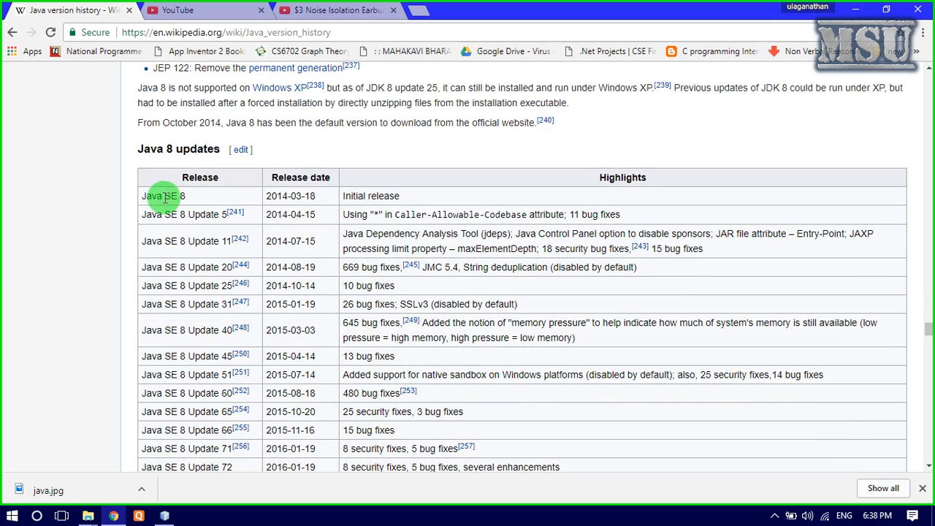
scroll(down, 3)
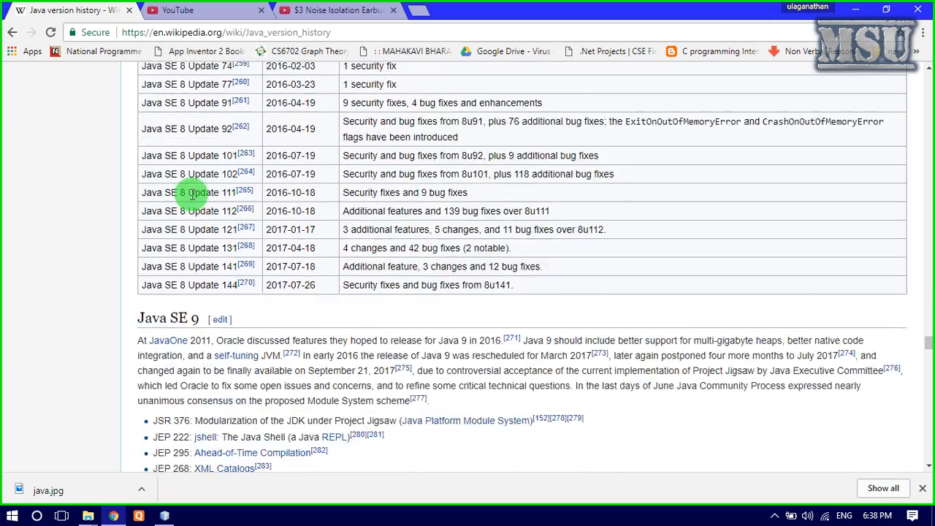
scroll(down, 3)
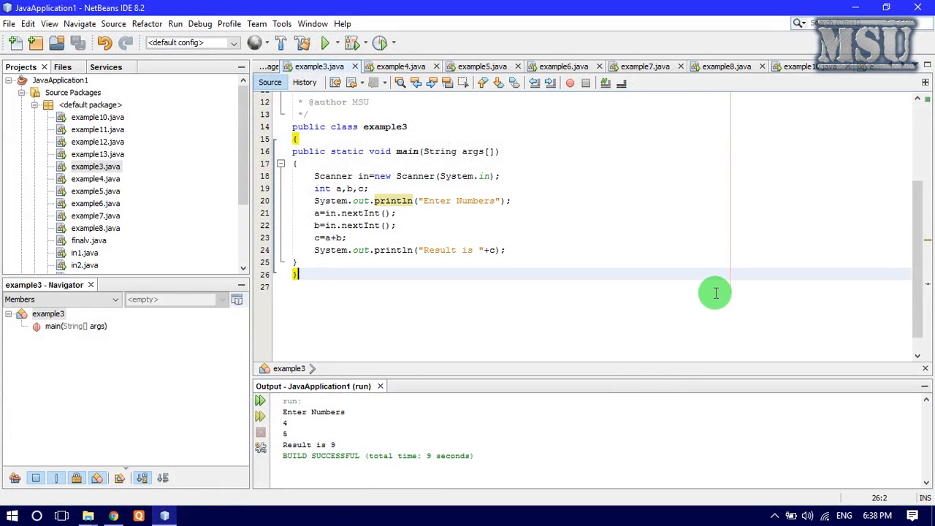
mouse_move(731, 291)
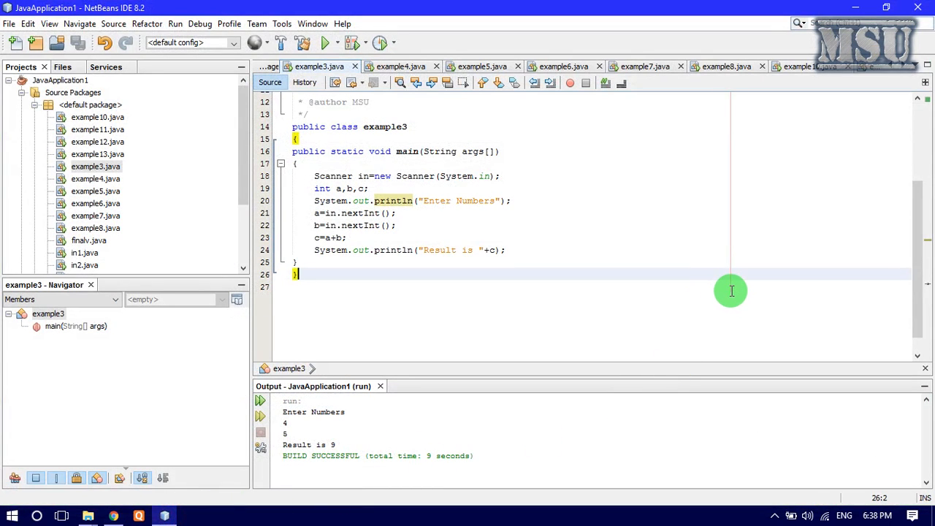
mouse_move(766, 218)
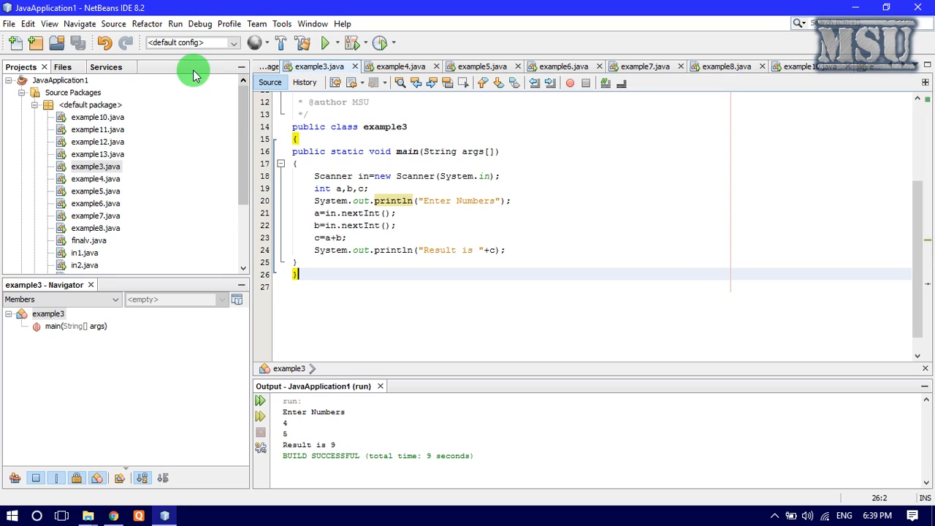
click(9, 23)
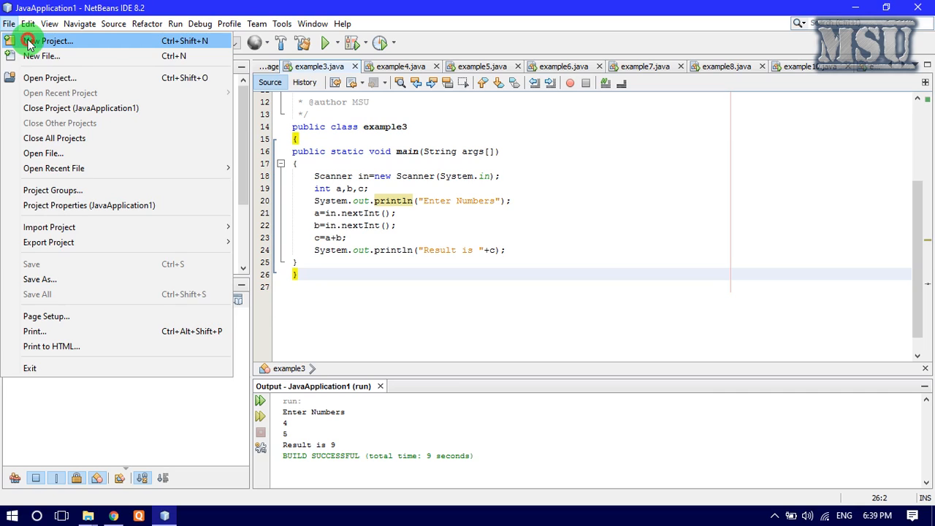
click(56, 40)
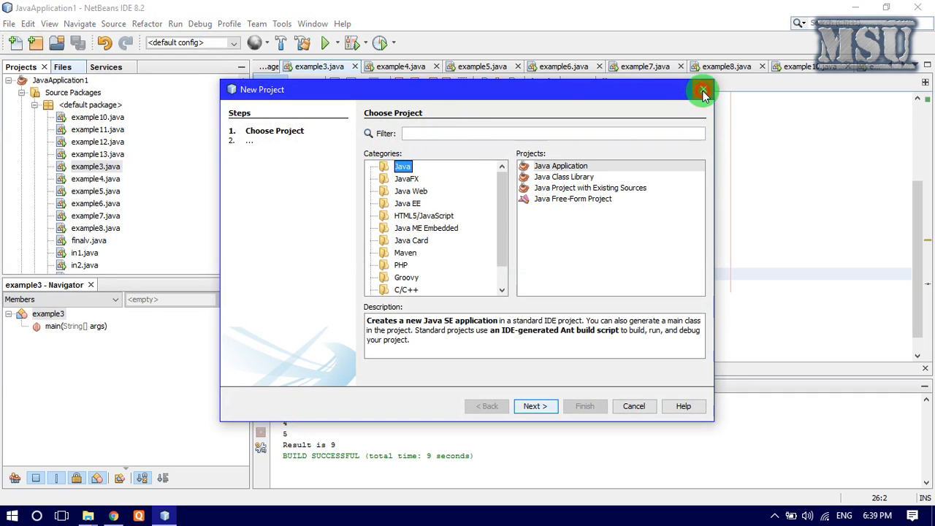
click(702, 90)
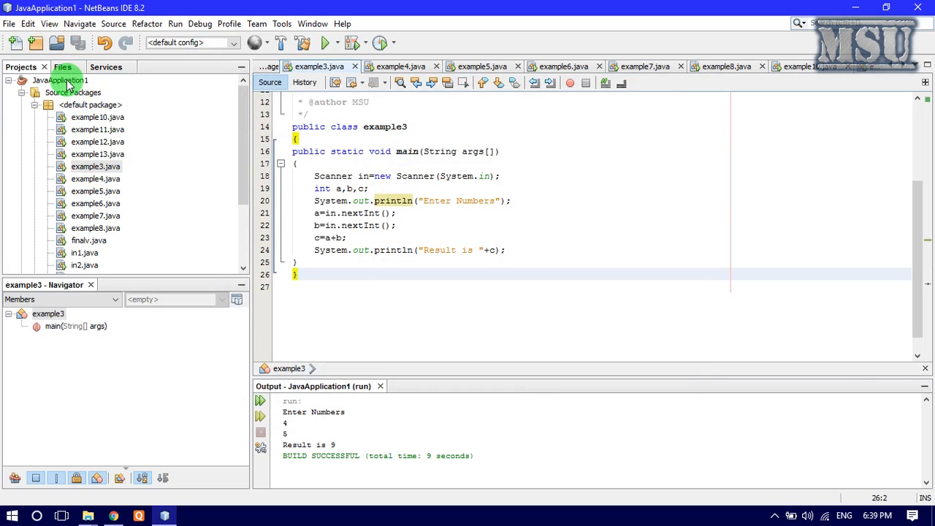
click(60, 80)
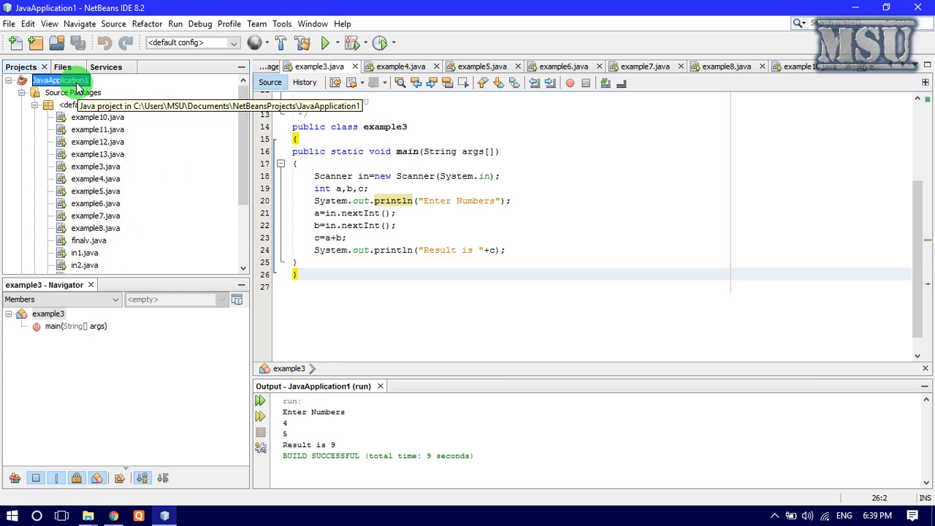
right_click(60, 79)
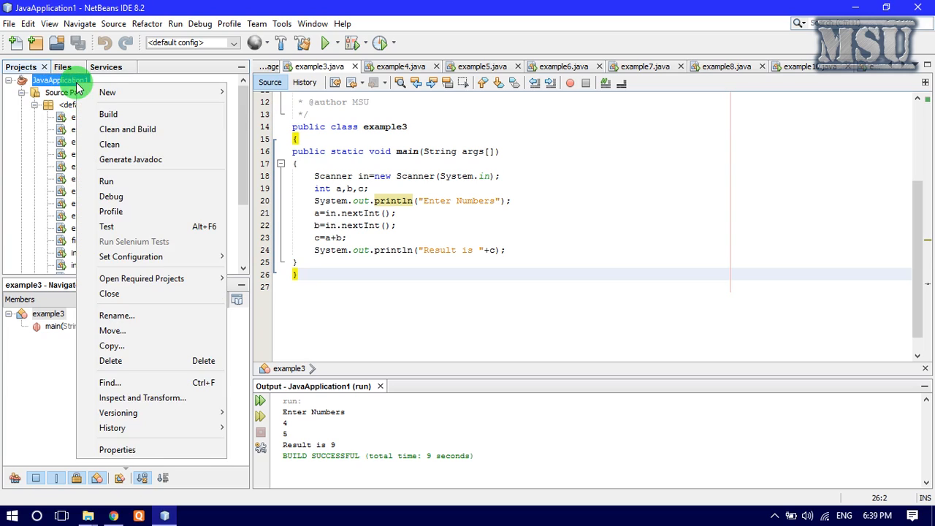
mouse_move(107, 91)
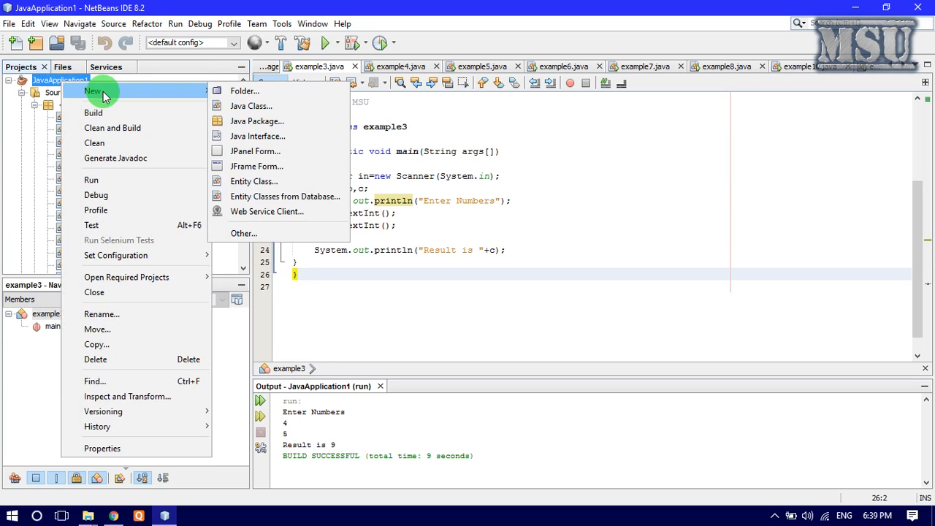
mouse_move(250, 106)
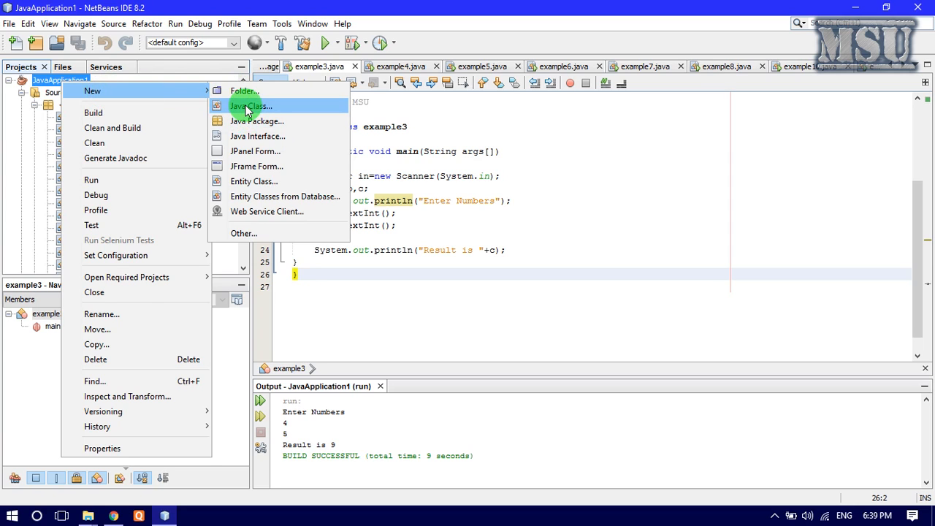
click(251, 106)
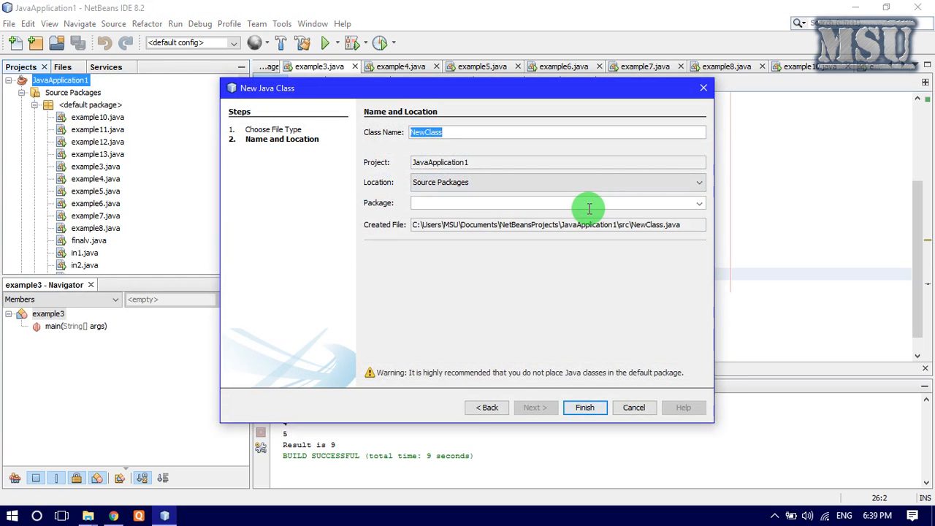
text(one)
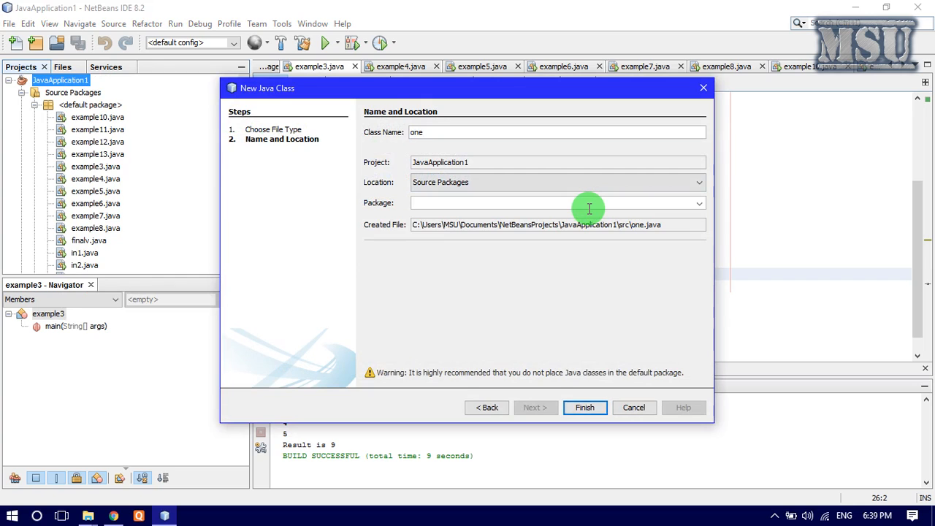
click(584, 407)
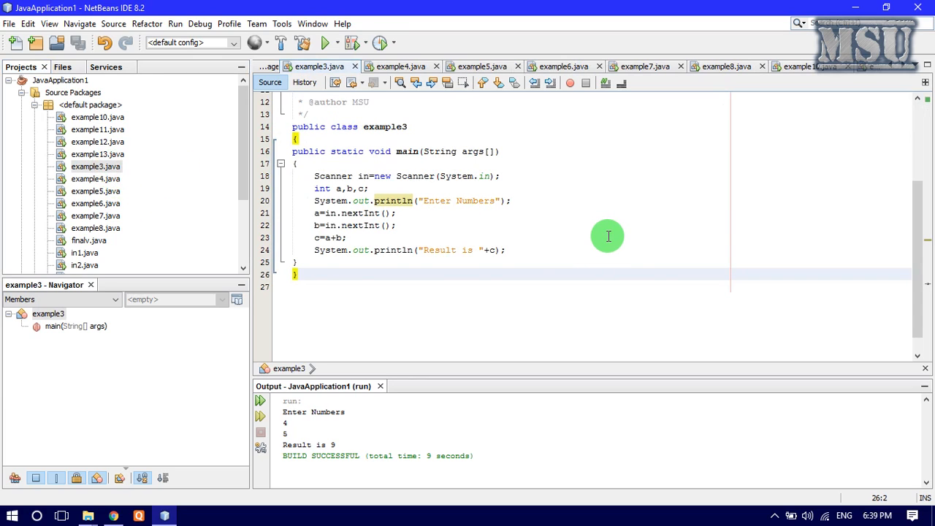
mouse_move(526, 212)
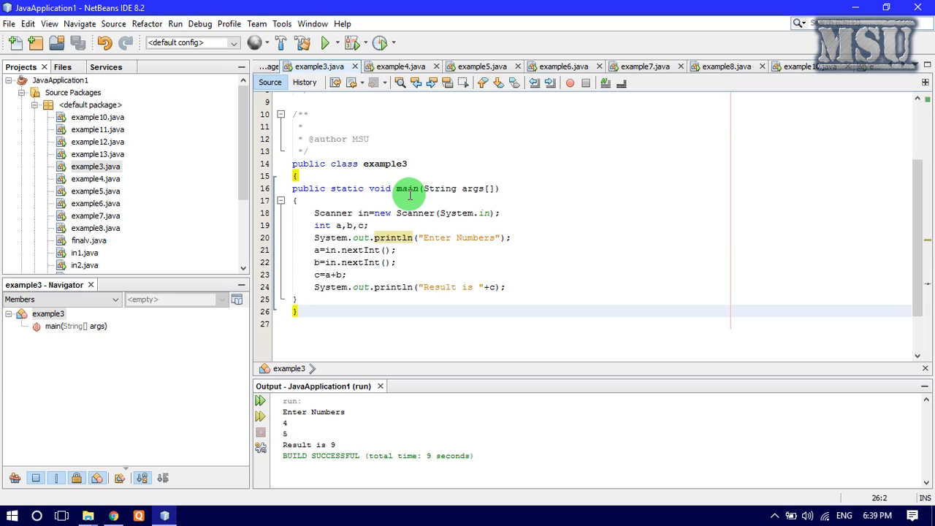
mouse_move(366, 215)
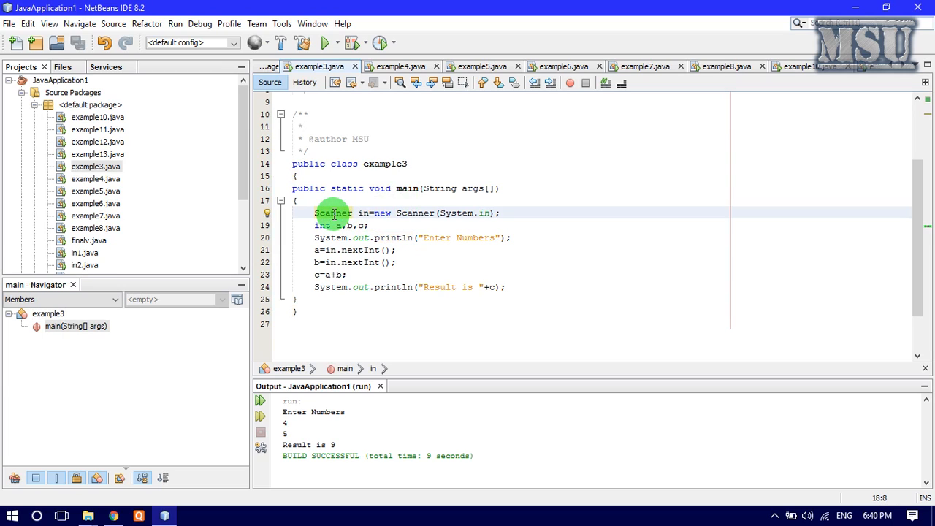
scroll(up, 3)
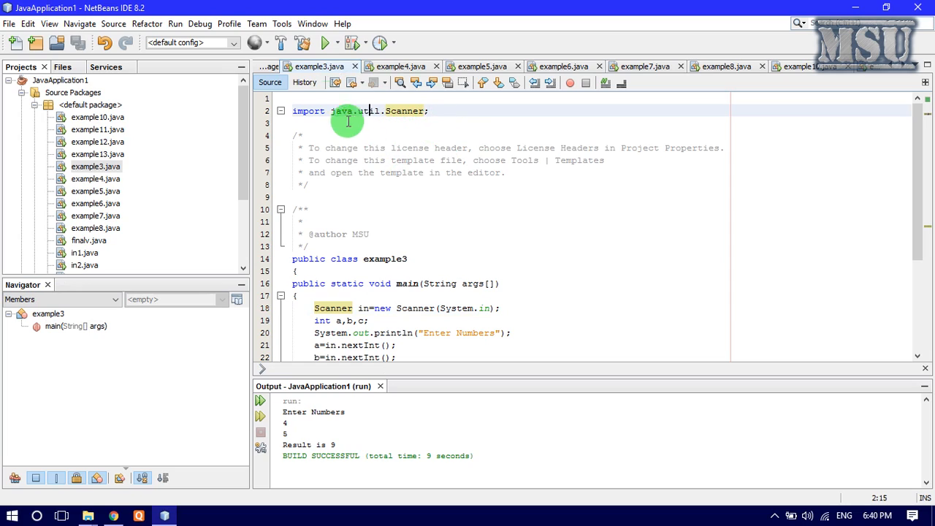
mouse_move(383, 134)
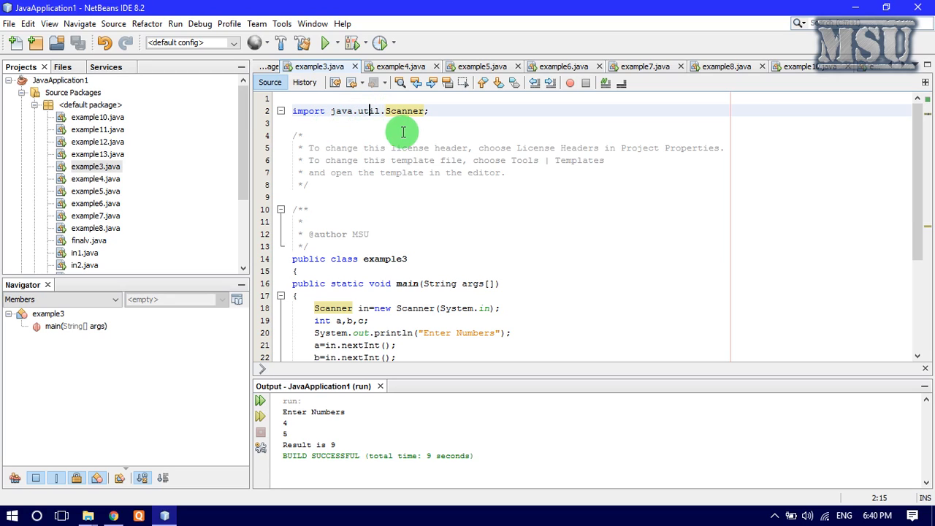
mouse_move(423, 177)
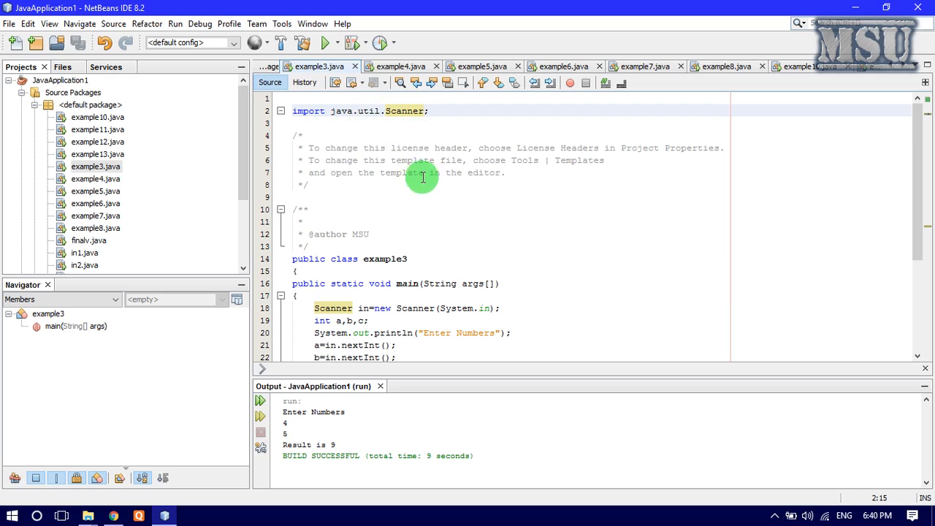
mouse_move(424, 158)
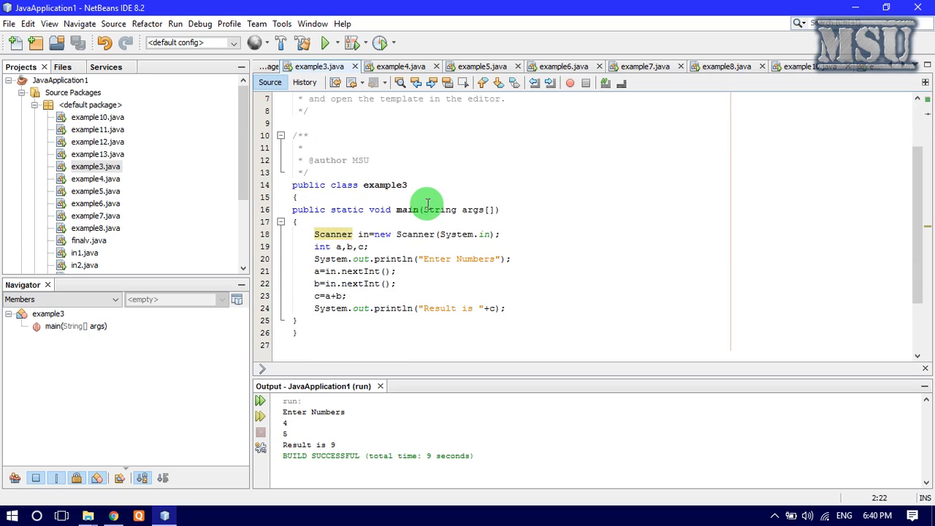
mouse_move(379, 251)
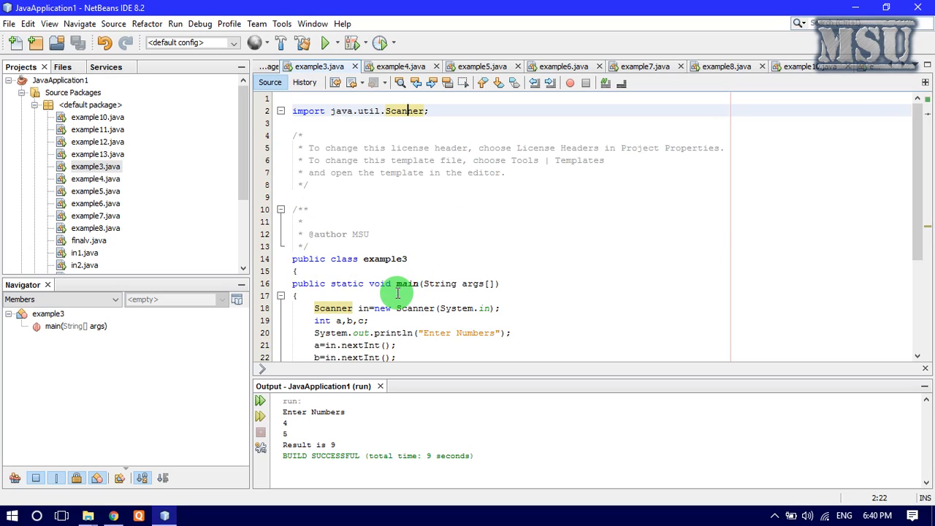
mouse_move(416, 278)
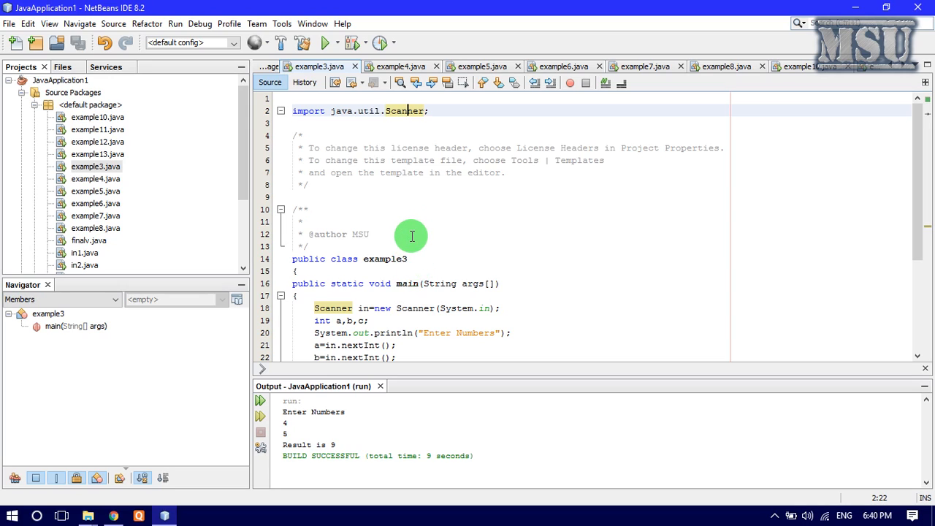
mouse_move(406, 236)
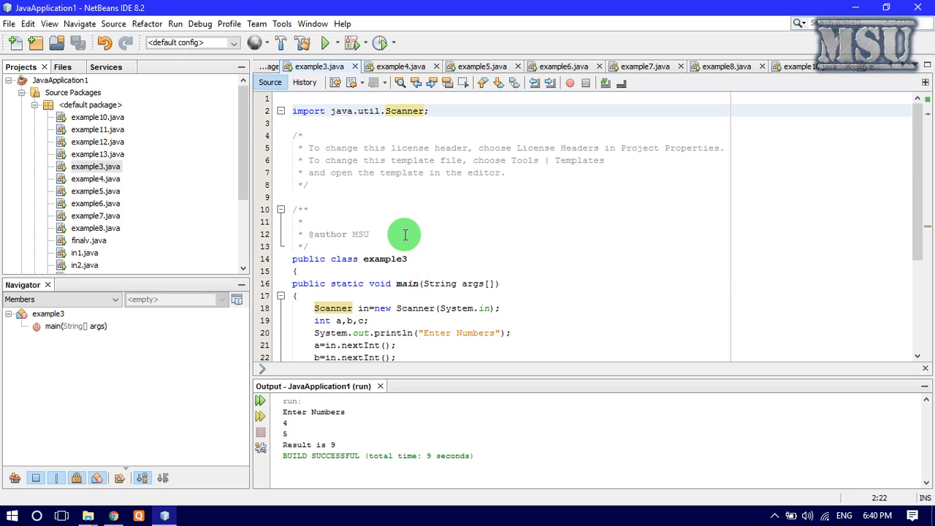
click(406, 110)
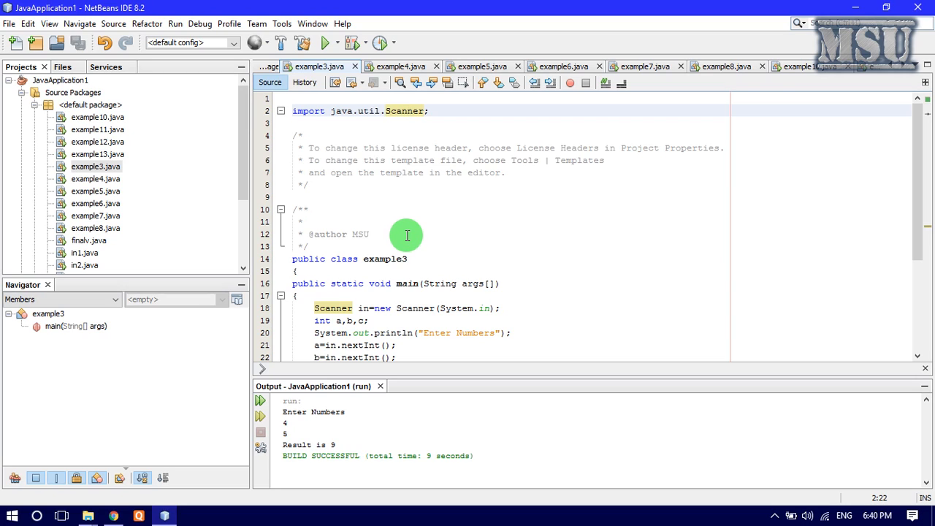
scroll(down, 3)
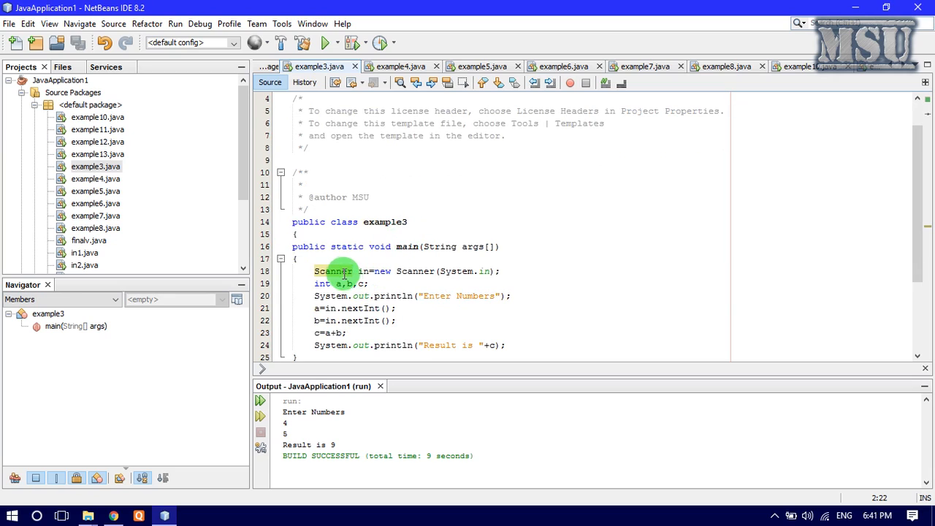
click(344, 271)
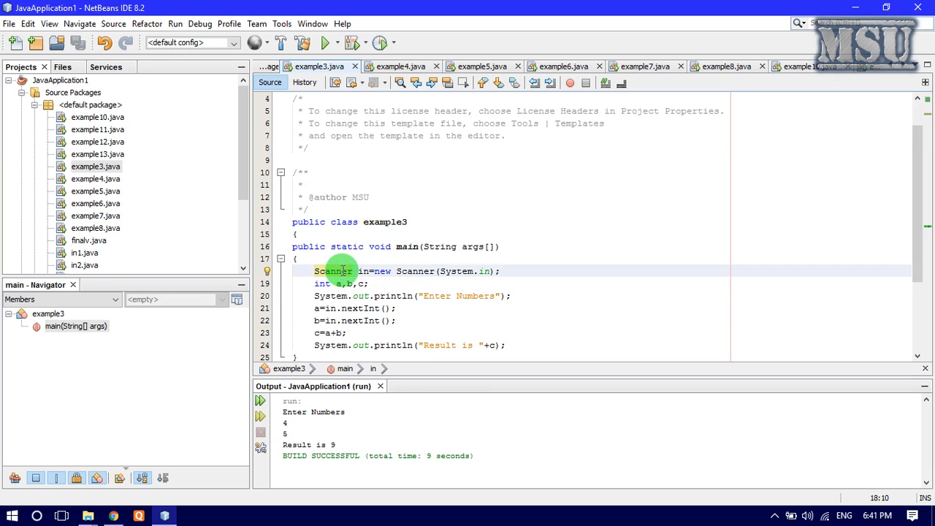
mouse_move(348, 258)
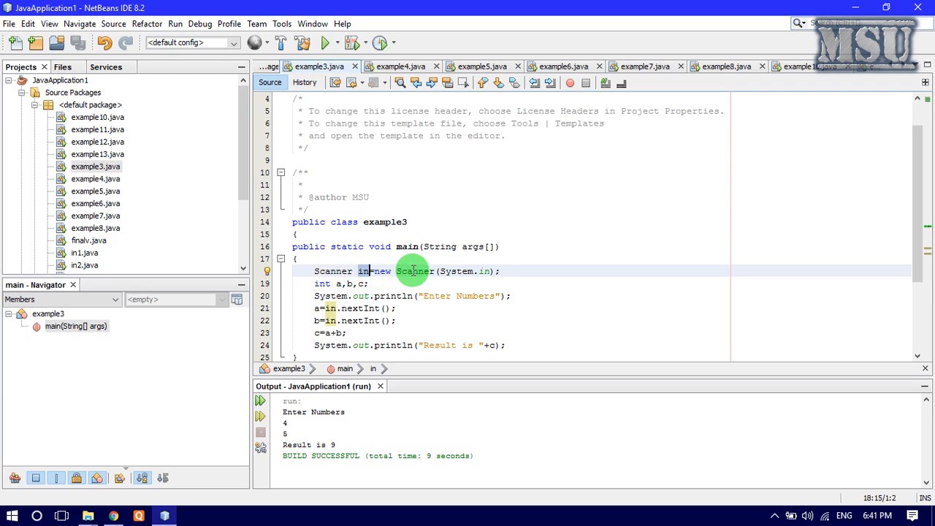
mouse_move(455, 271)
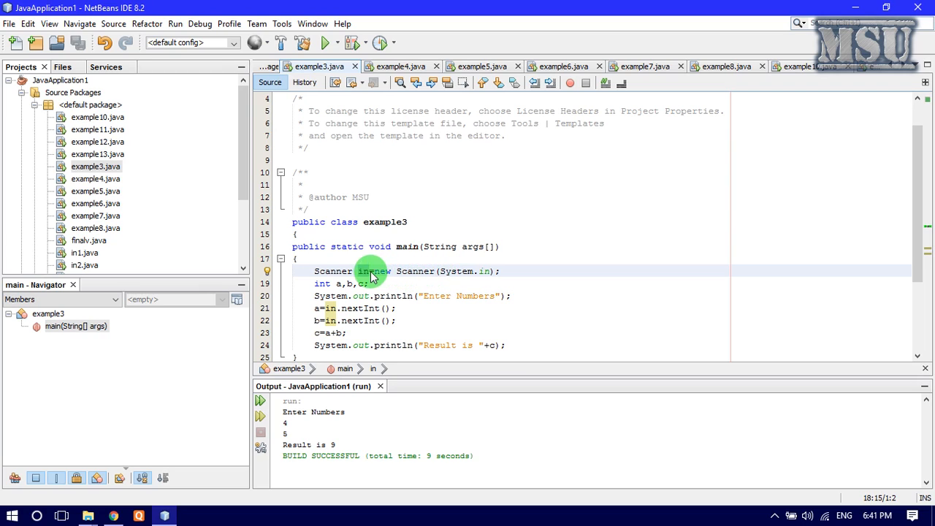
mouse_move(376, 270)
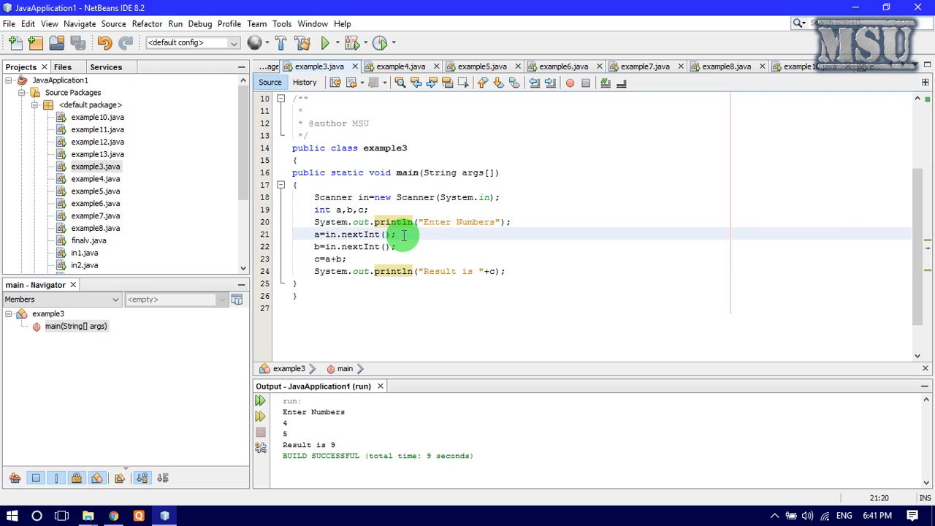
mouse_move(395, 246)
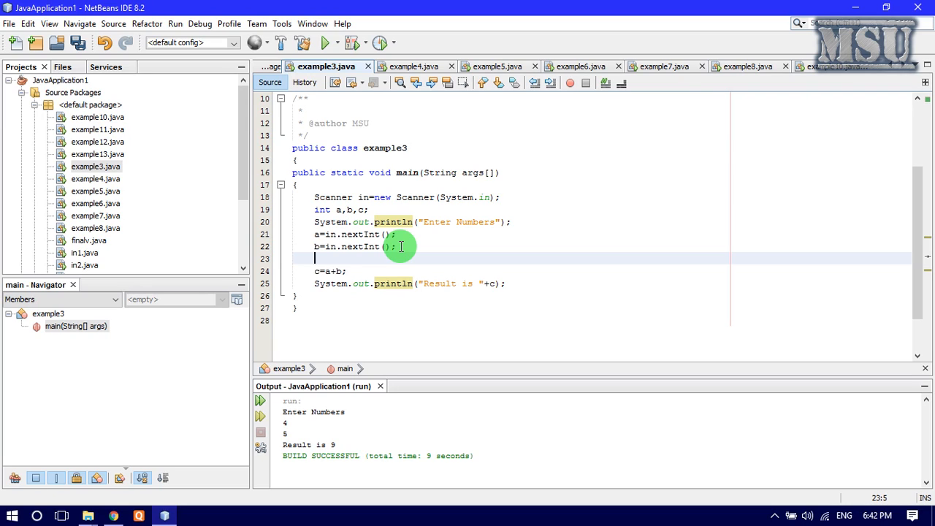
Type 'in.' below b=in.nextInt() and browse the Scanner suggestions to nextInt()
text(in)
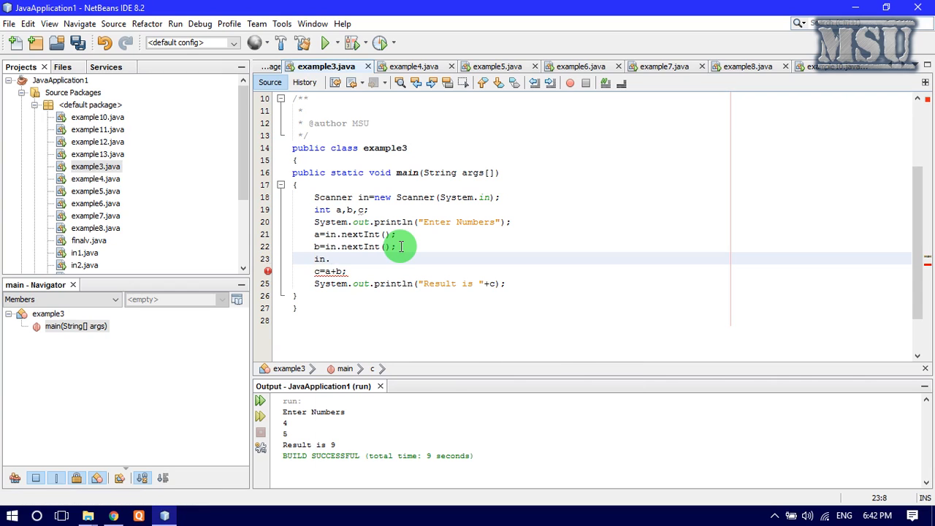
text(.)
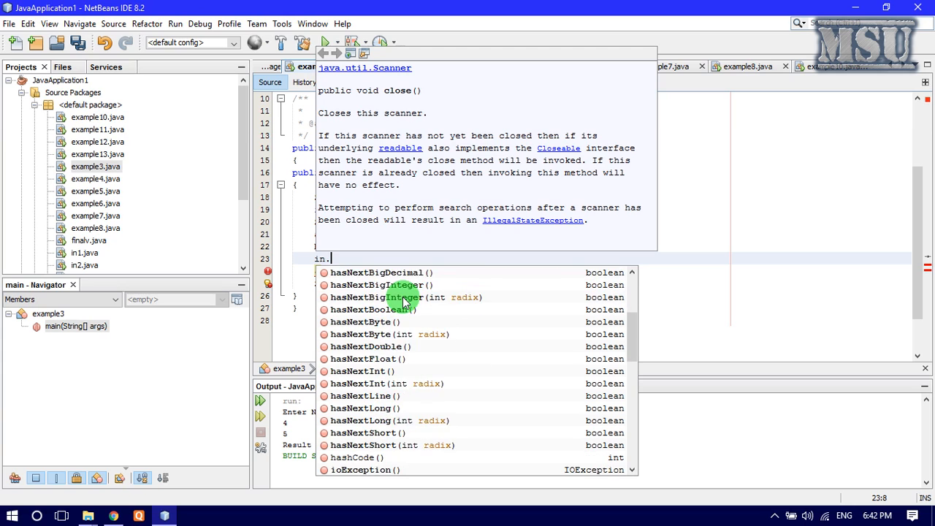
scroll(down, 3)
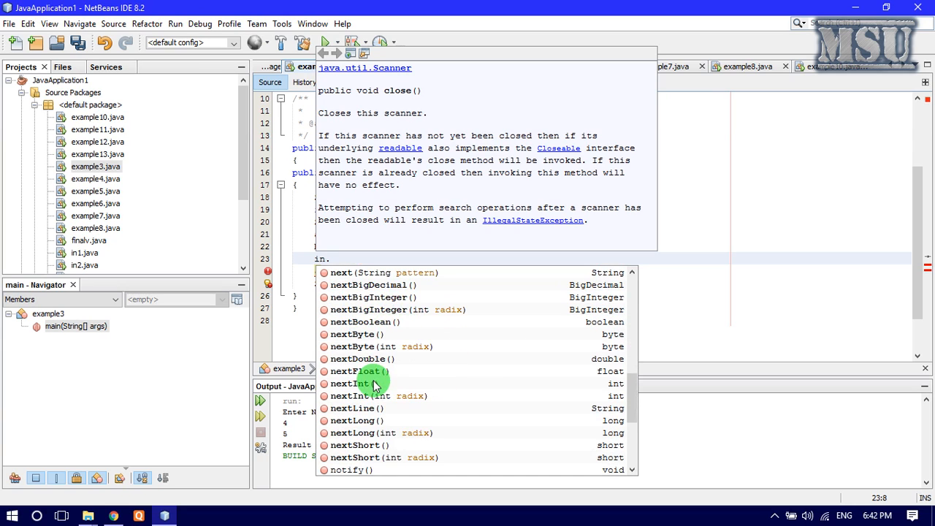
click(358, 383)
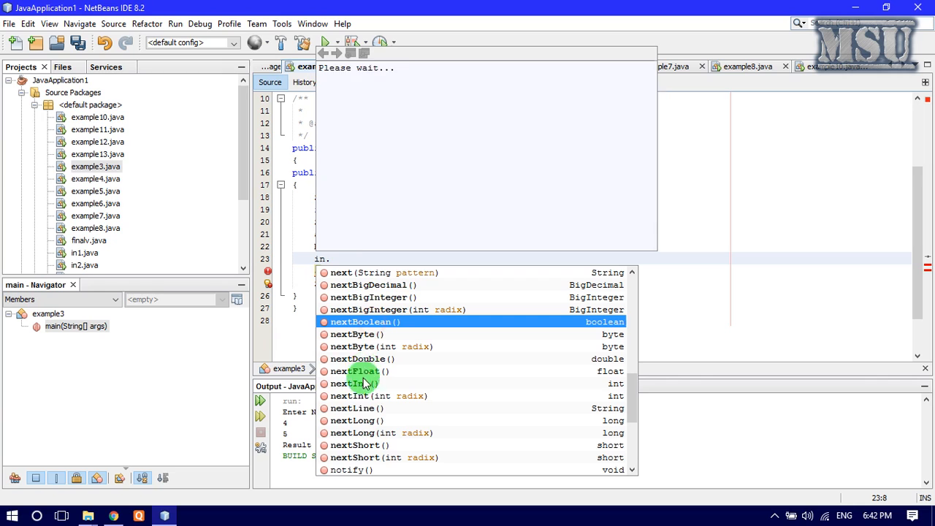
mouse_move(355, 408)
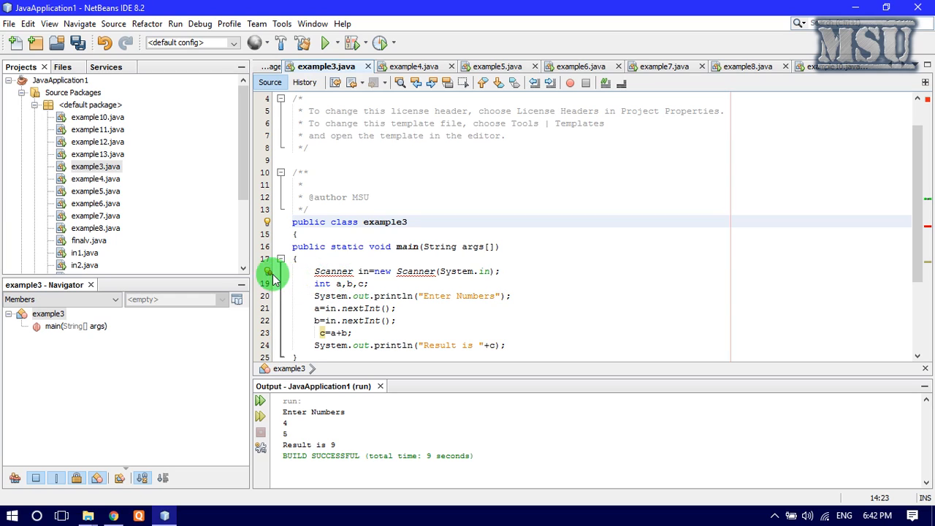
Use the gutter lightbulb fix to add the java.util.Scanner import
click(269, 271)
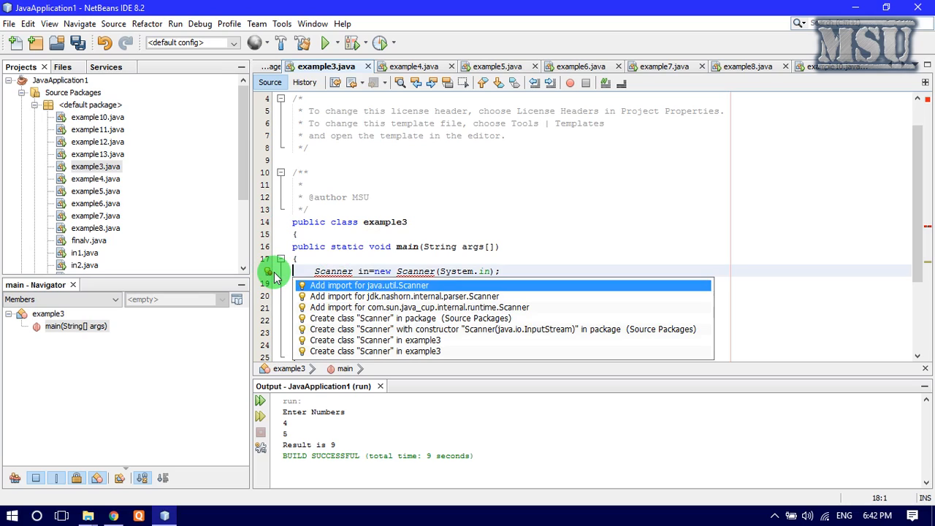
mouse_move(373, 292)
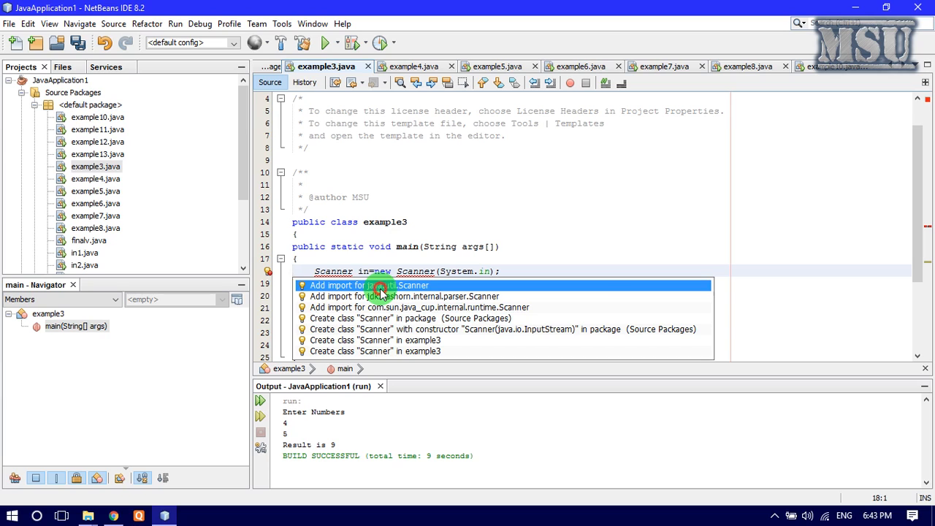
click(370, 285)
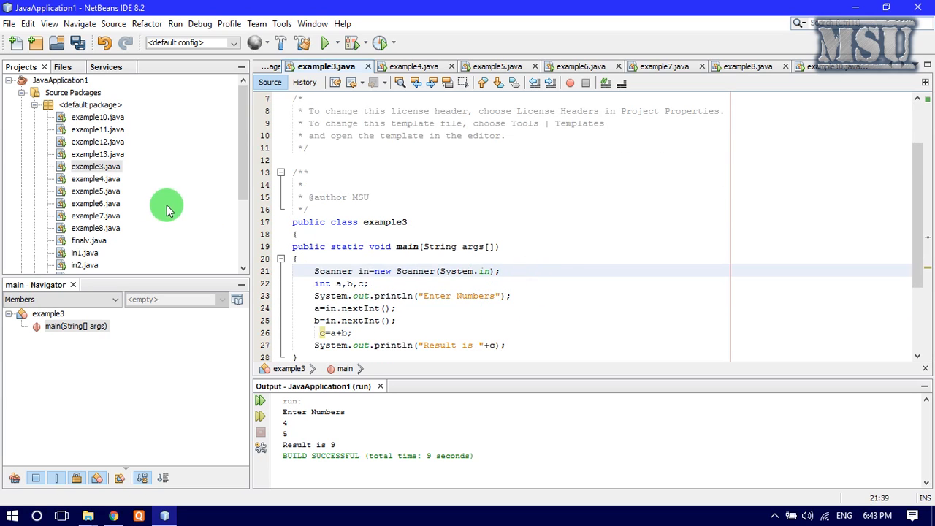
Run example3.java and enter 5 and 4, getting 'Result is 9'
click(95, 166)
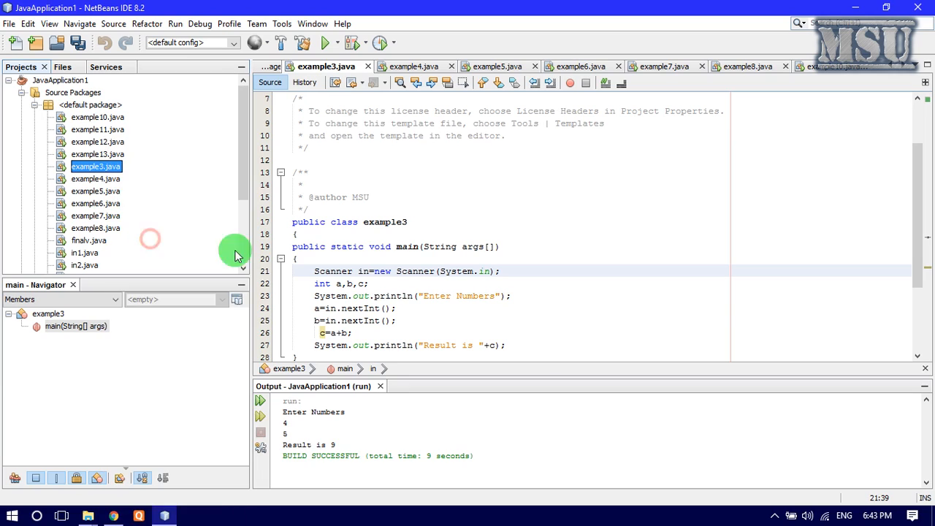
click(324, 42)
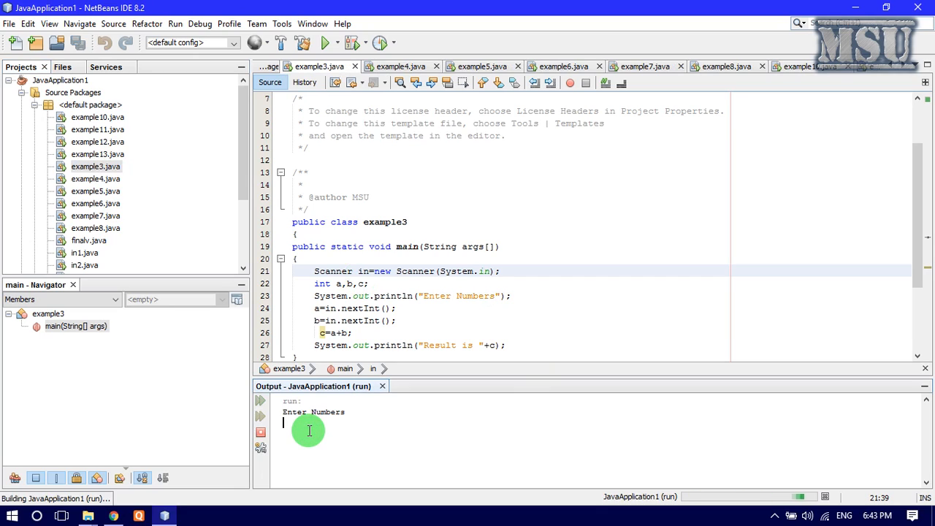
text(5)
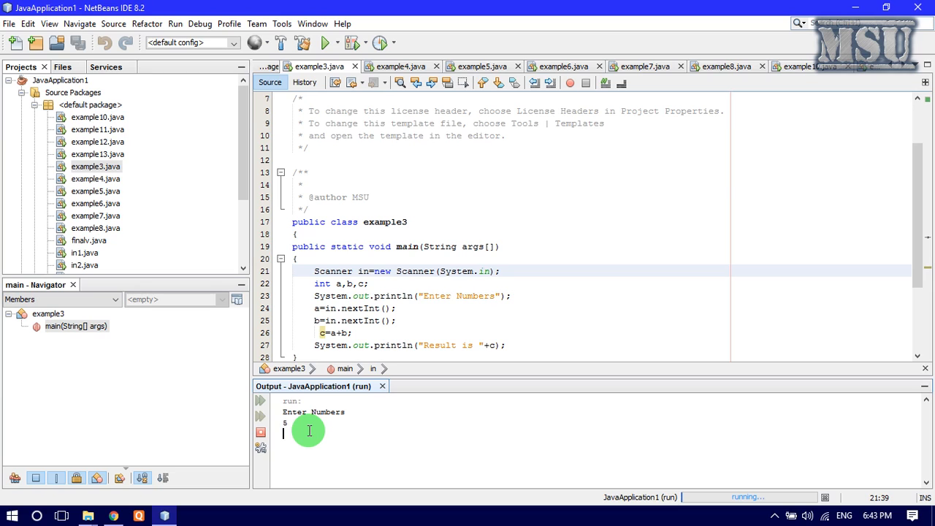
text(4)
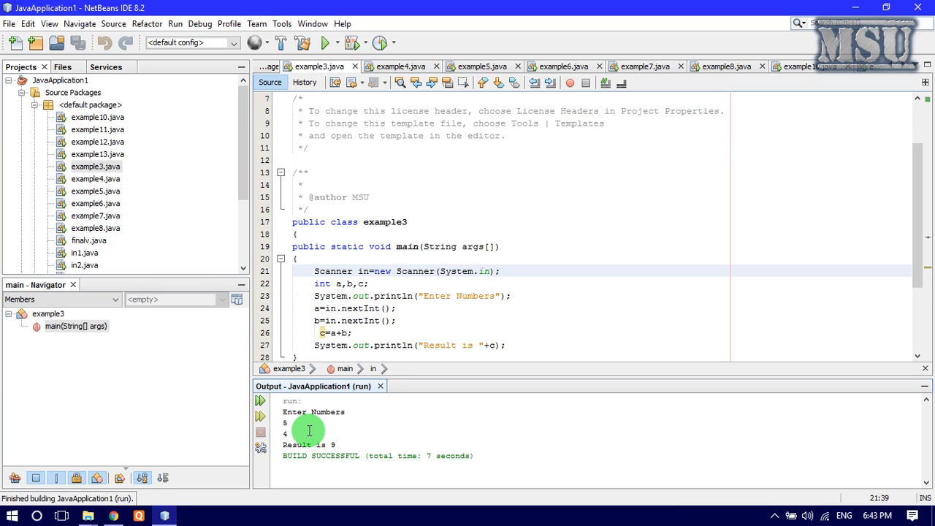
mouse_move(307, 430)
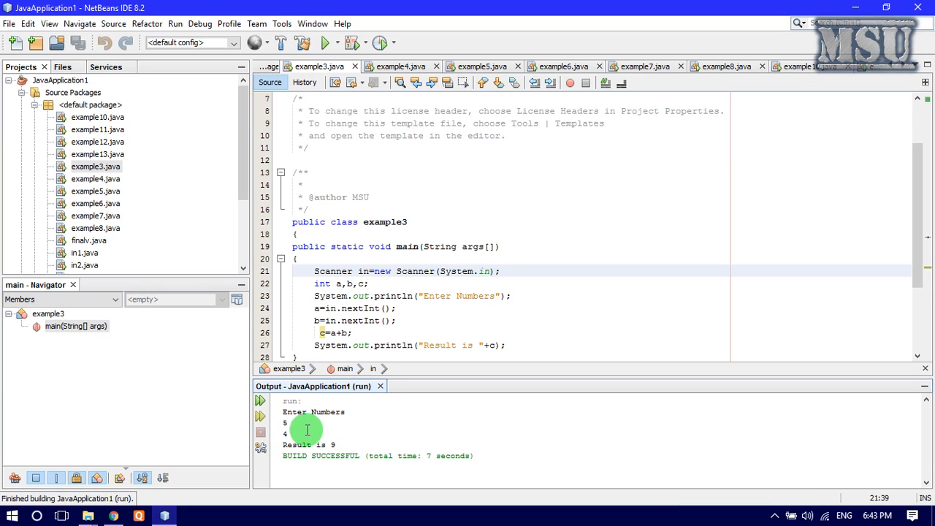